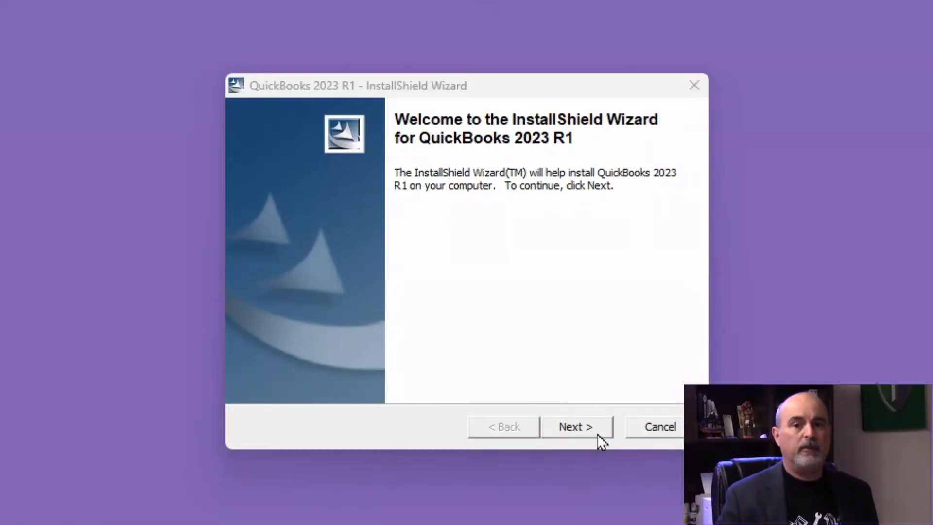
Continue past the InstallShield welcome and accept the QuickBooks licence agreement.
click(576, 426)
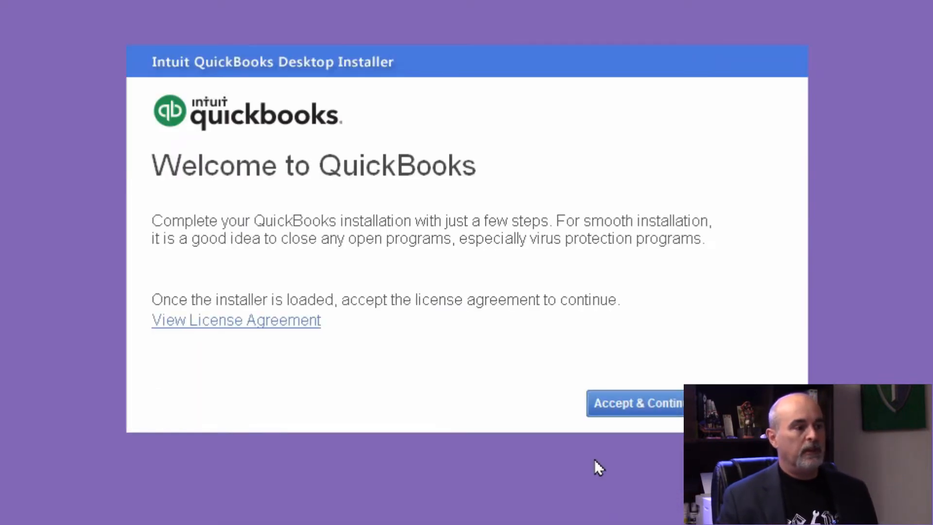
click(637, 403)
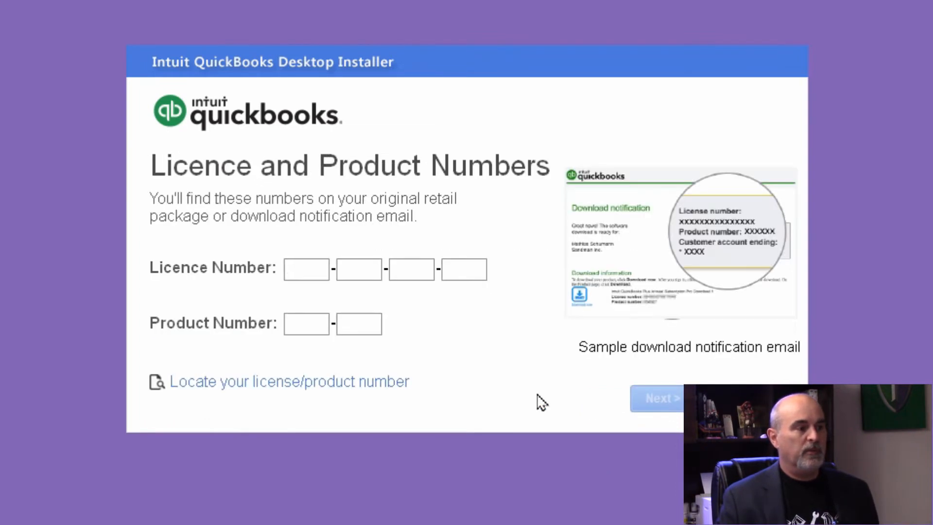
After previewing Custom and Network options, choose Express (recommended) installation and reach the ready-to-install summary.
click(661, 399)
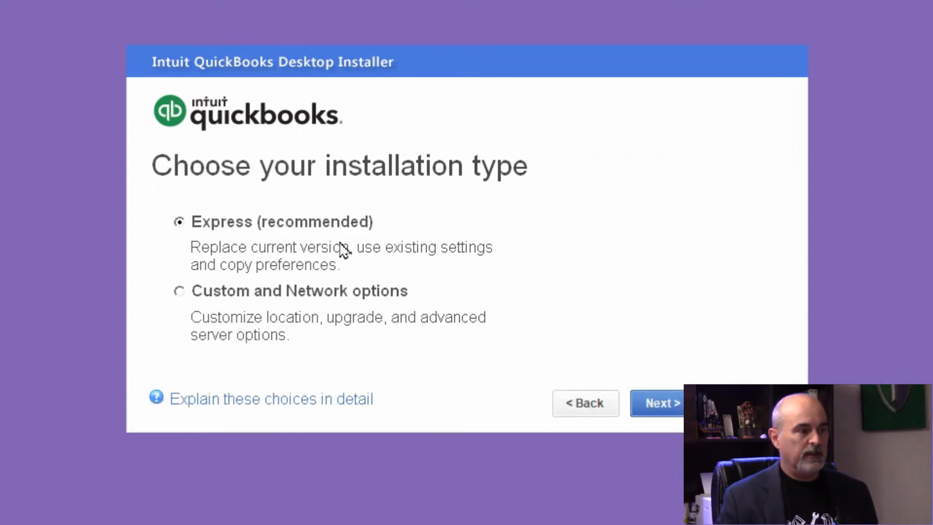
click(179, 290)
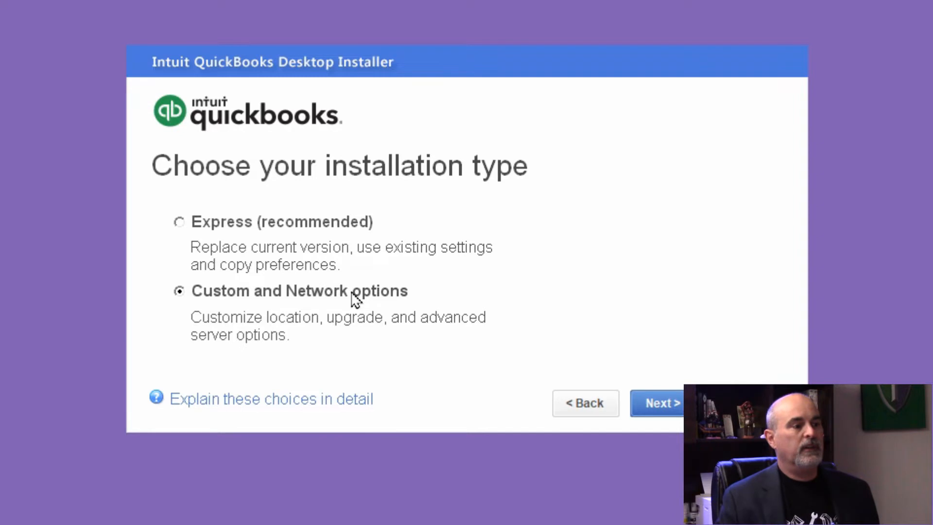
click(659, 402)
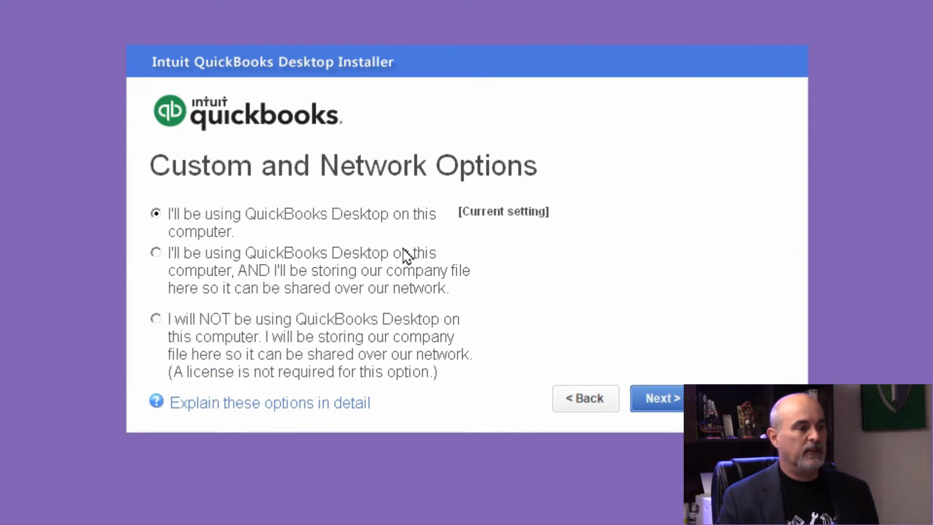
mouse_move(399, 238)
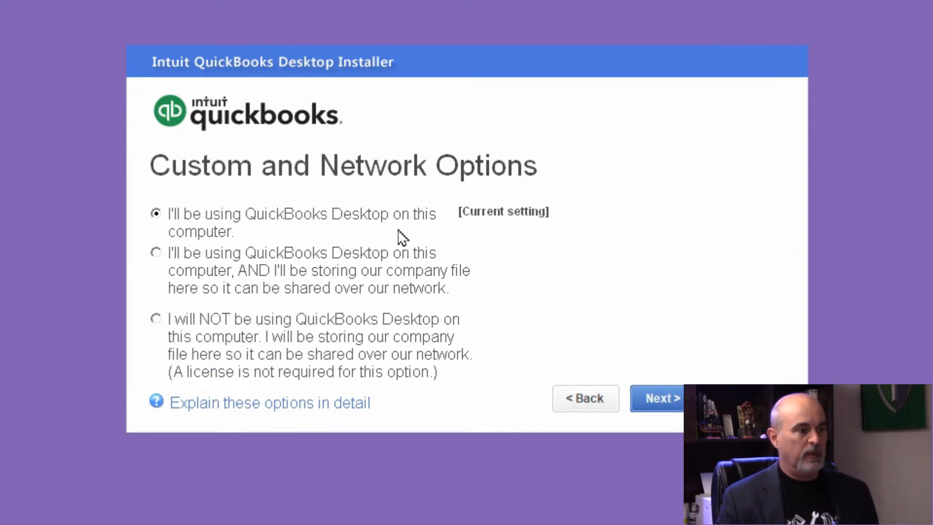
mouse_move(463, 279)
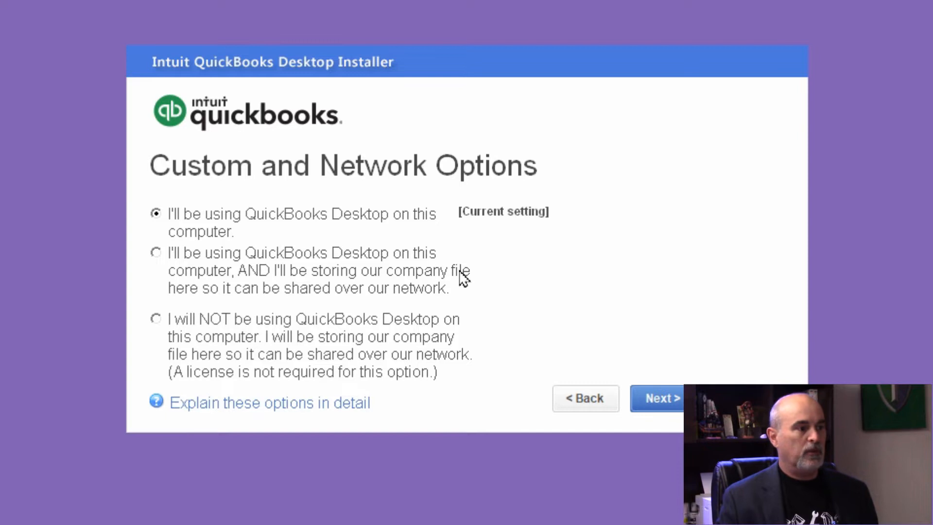
mouse_move(467, 284)
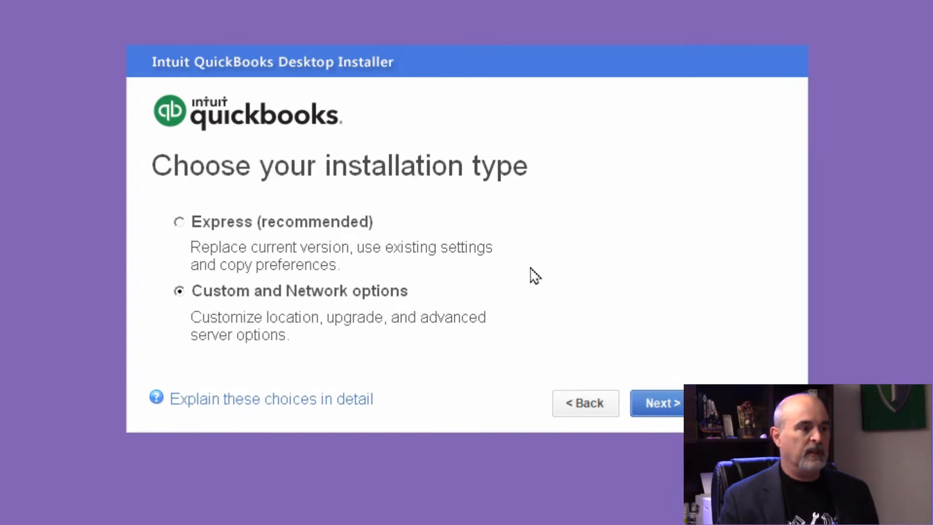
click(179, 221)
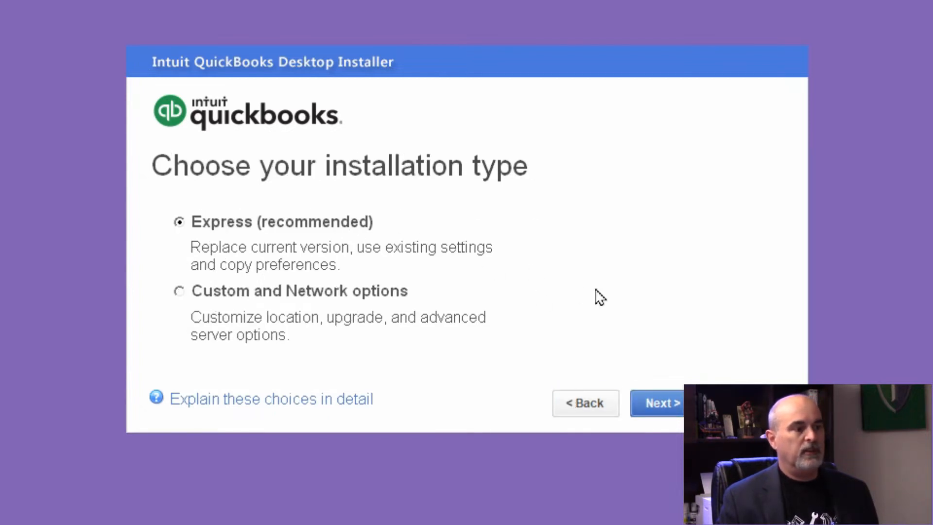
click(661, 403)
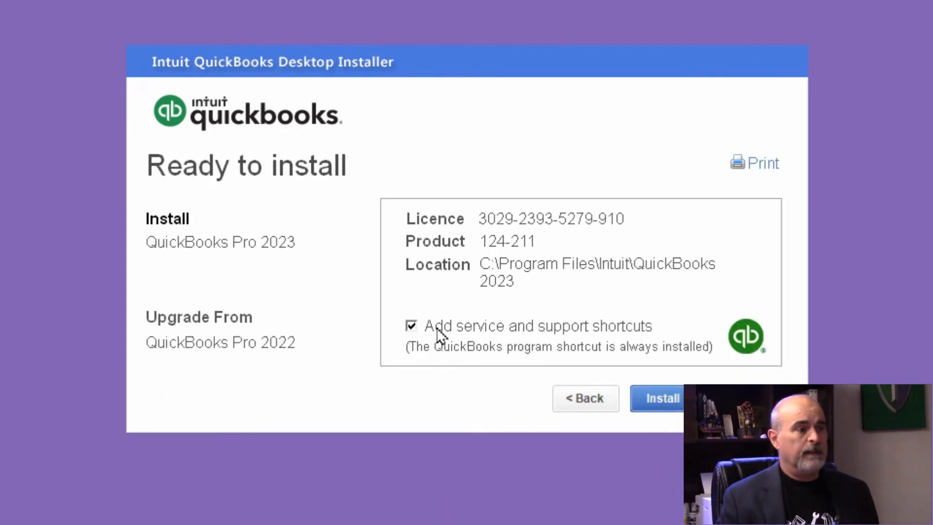
Install QuickBooks Pro 2023 with 'Add service and support shortcuts' unticked.
click(411, 326)
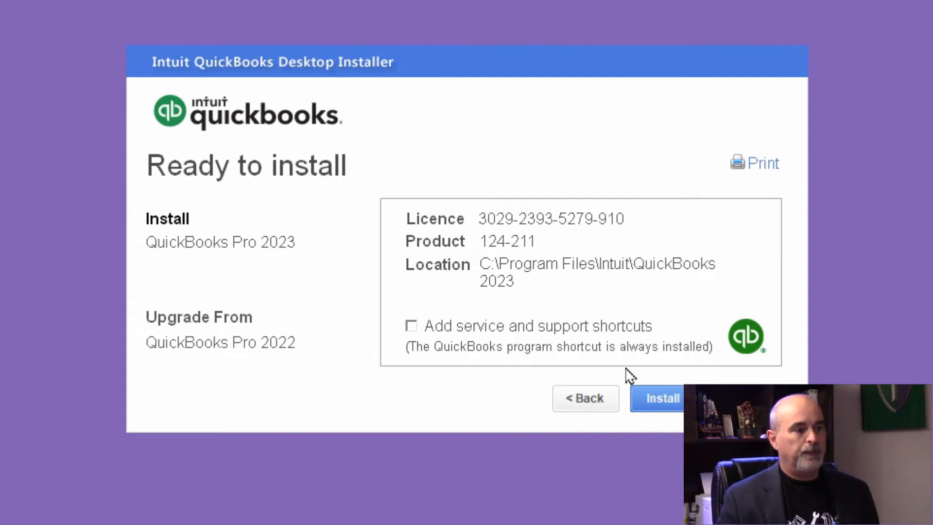
click(662, 398)
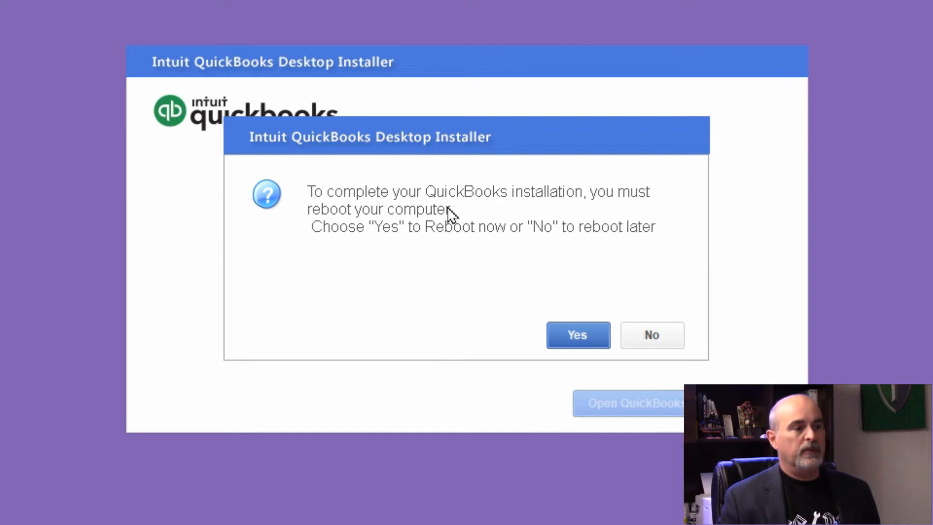
mouse_move(499, 248)
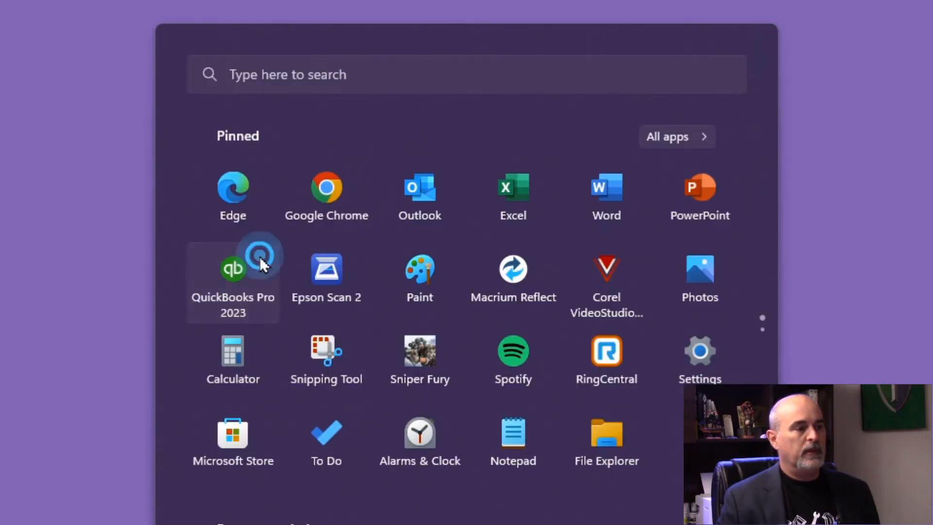
Launch QuickBooks Pro 2023, activate it and close the Product Registration Card.
click(232, 267)
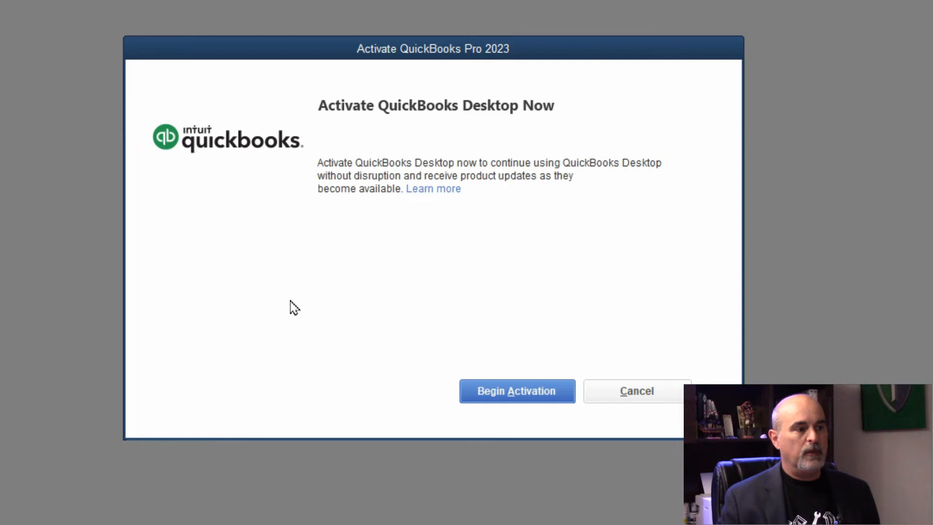
click(516, 391)
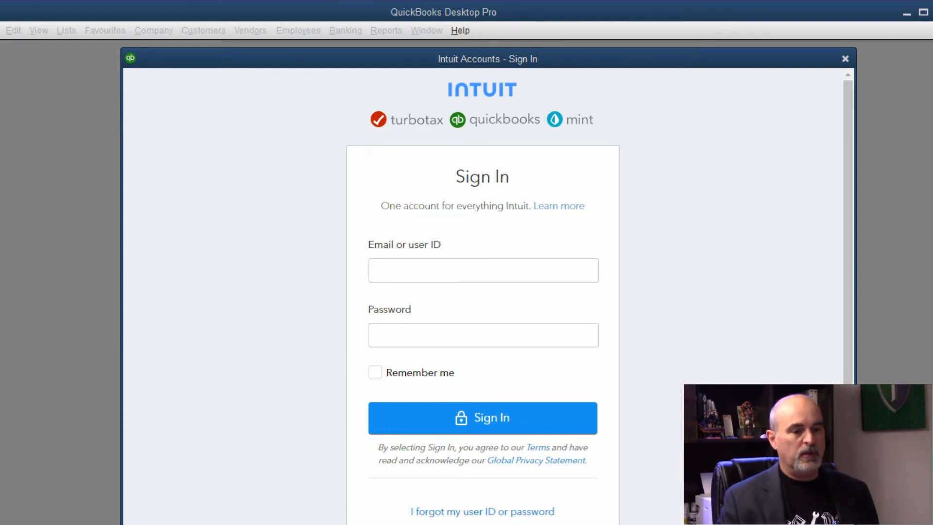
mouse_move(465, 407)
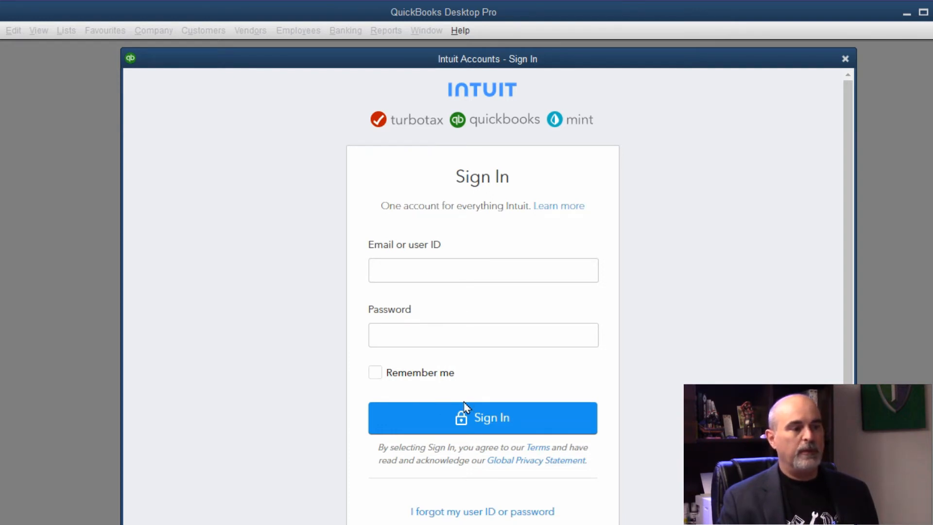
mouse_move(438, 298)
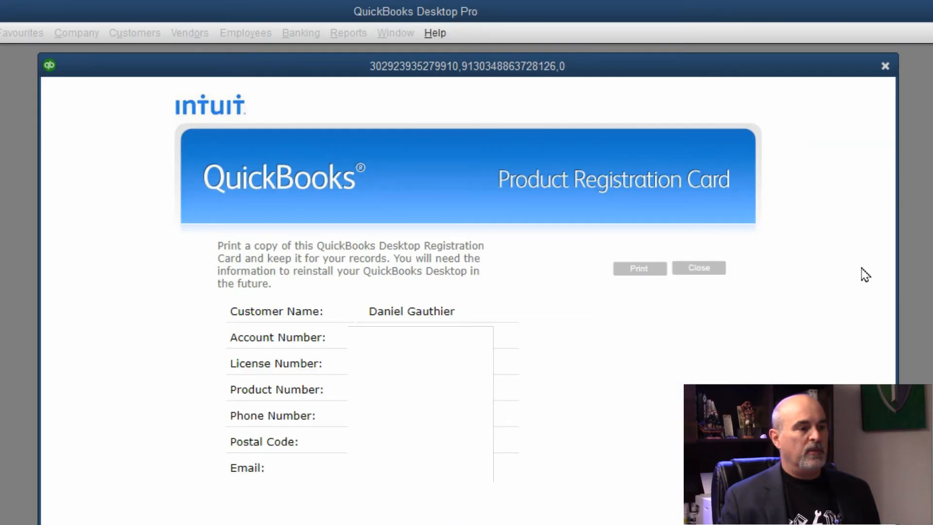
mouse_move(690, 278)
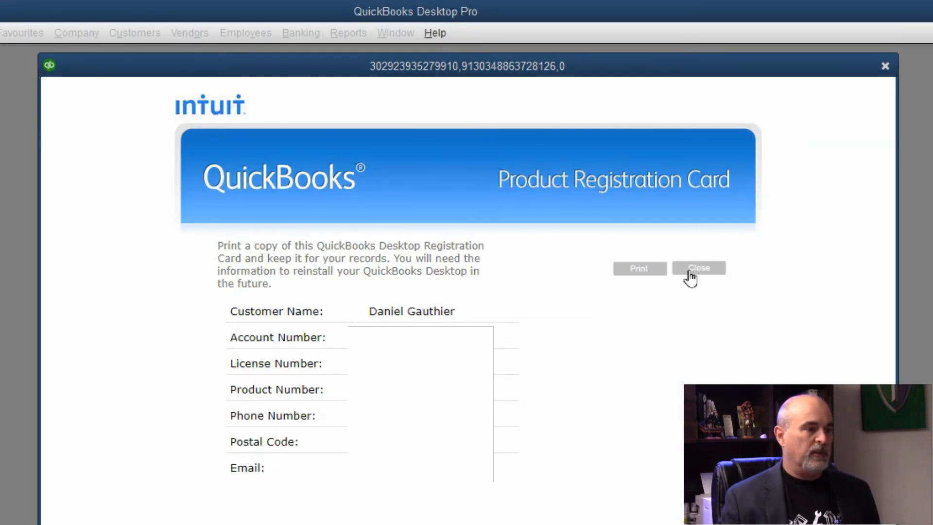
click(698, 269)
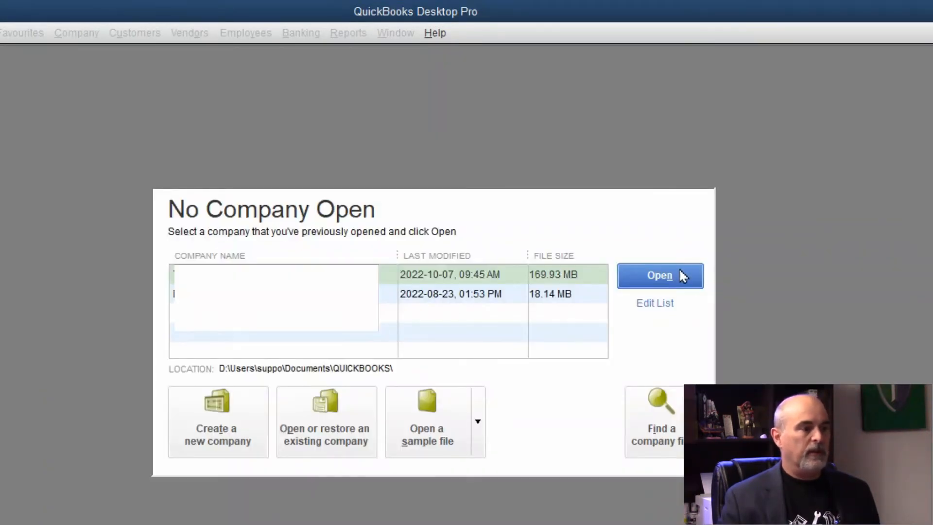
Open the TwinBytes Inc. company file as Admin and accept the backup-before-update notice.
click(659, 275)
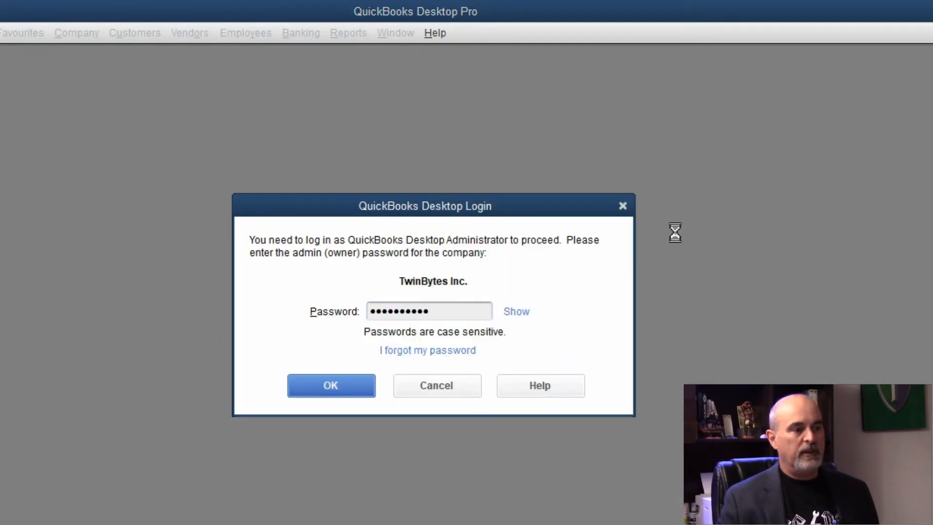
click(331, 385)
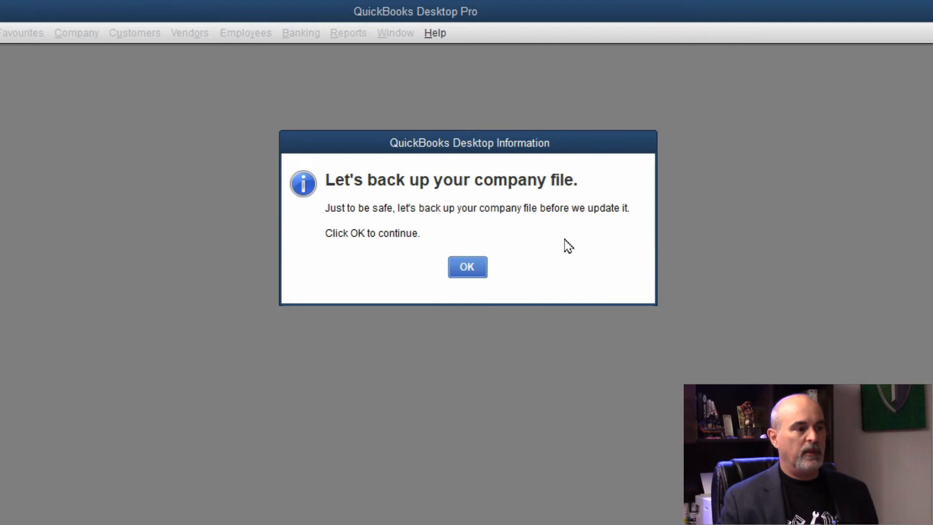
click(467, 266)
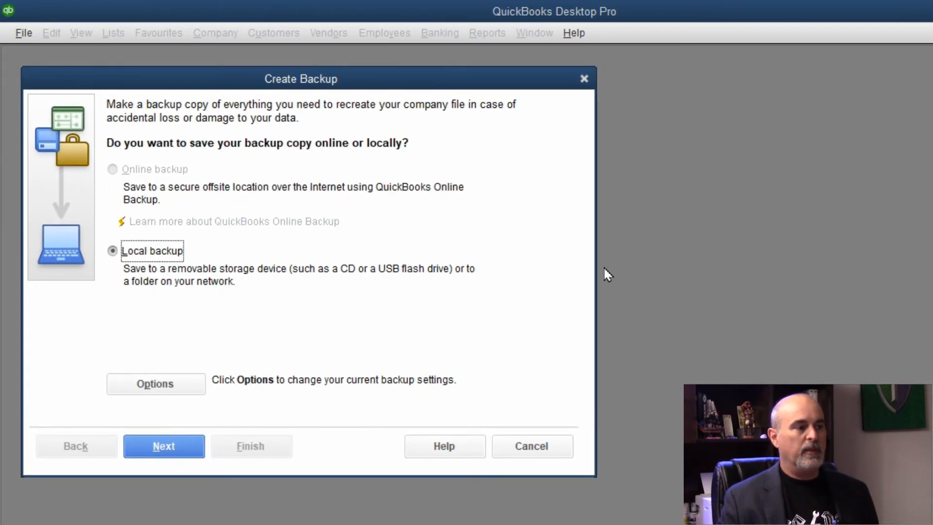
mouse_move(163, 446)
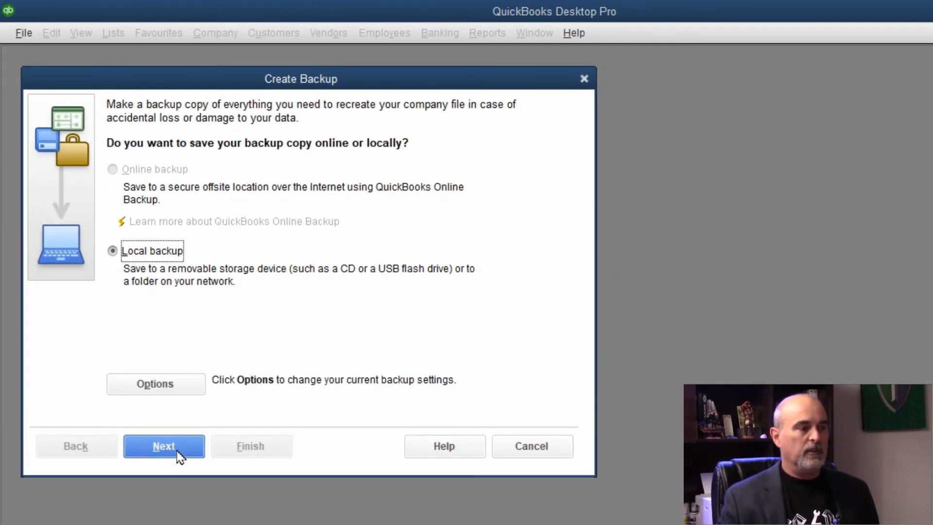
Choose a local backup into a new Before 2023 folder on drive D:, keeping it on the same drive.
click(156, 383)
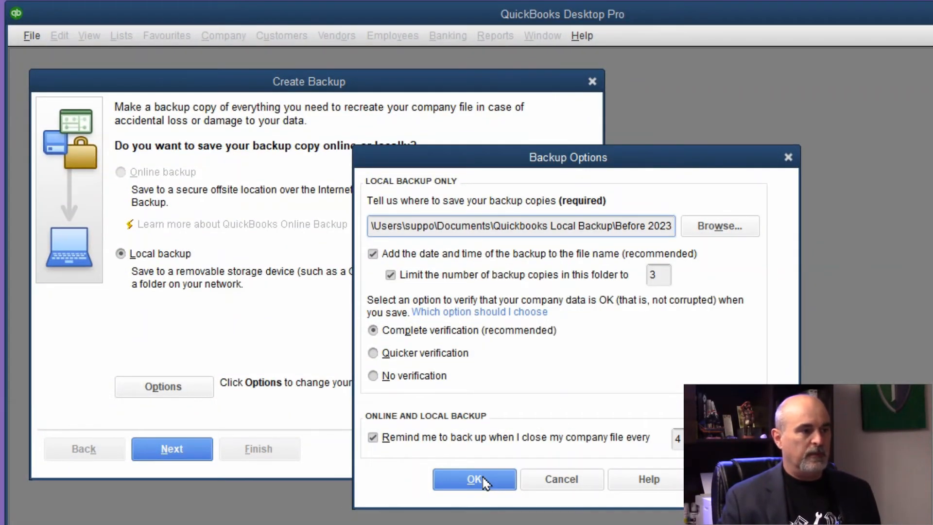
click(474, 480)
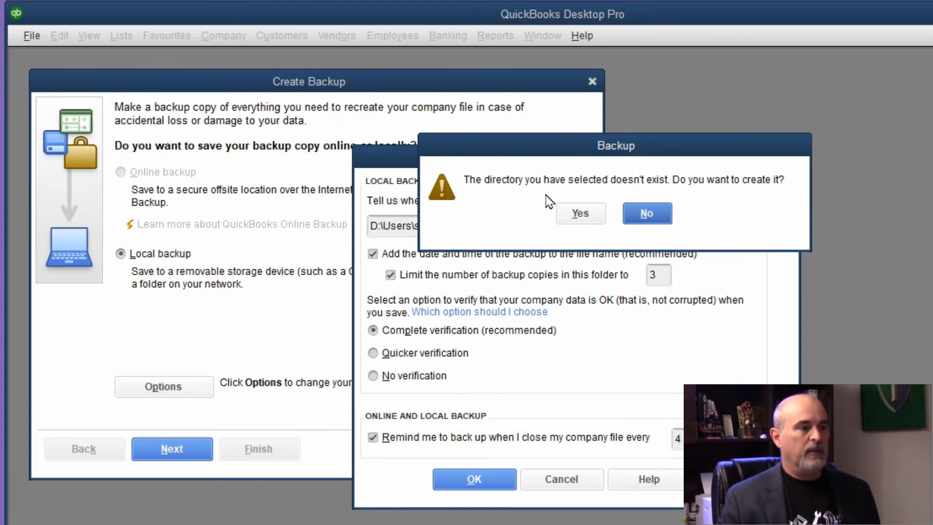
click(580, 213)
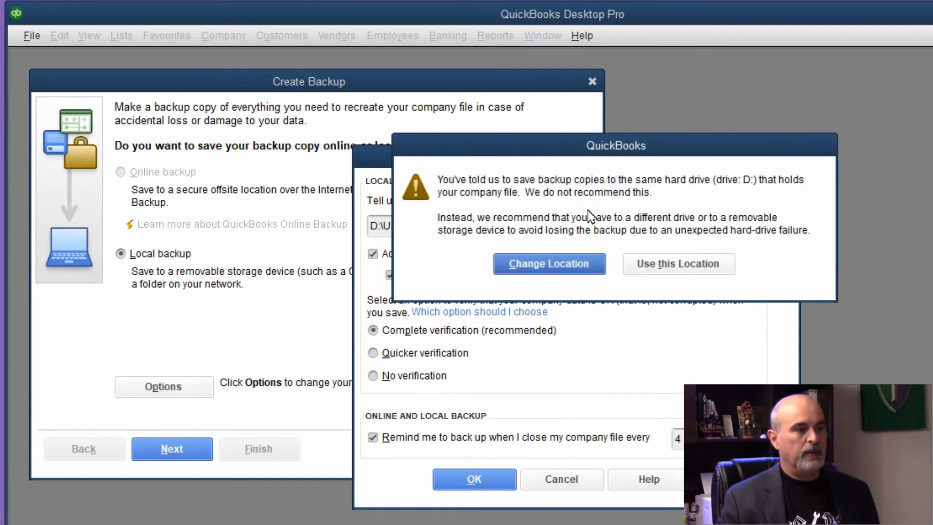
mouse_move(678, 263)
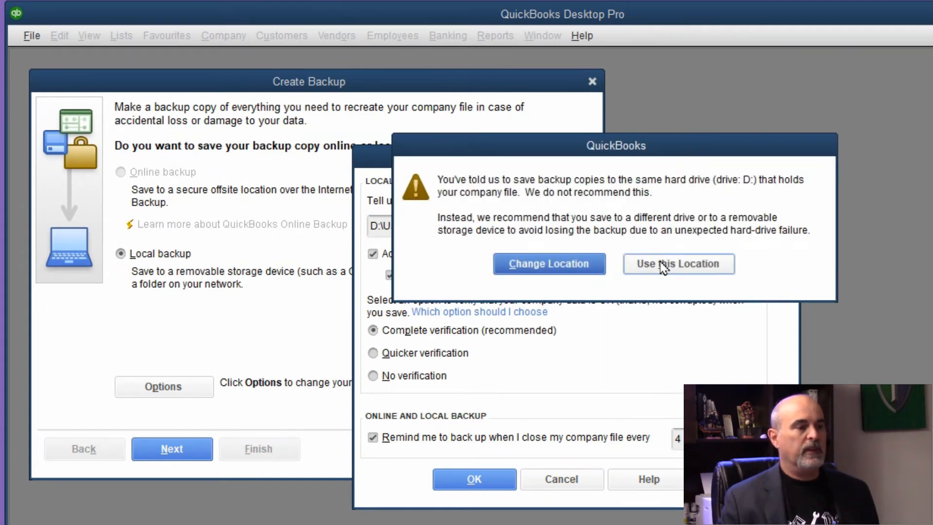
click(548, 263)
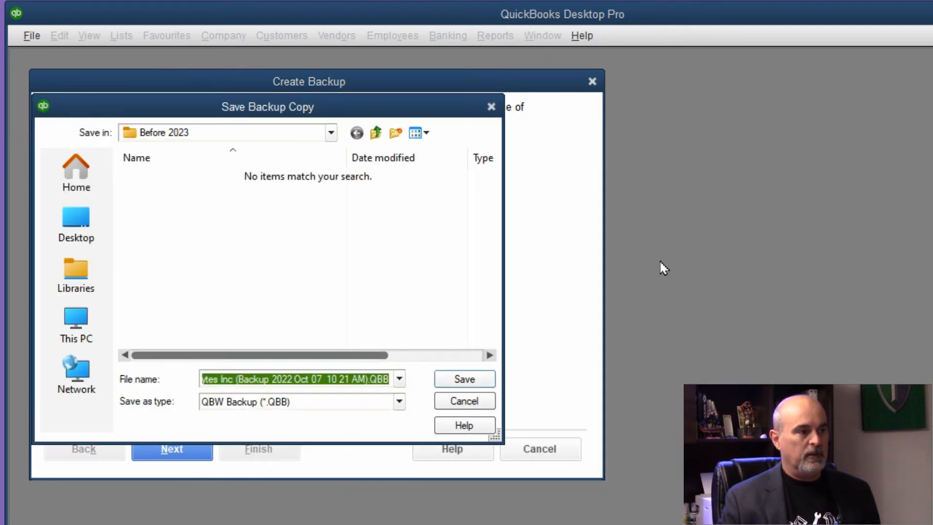
mouse_move(464, 379)
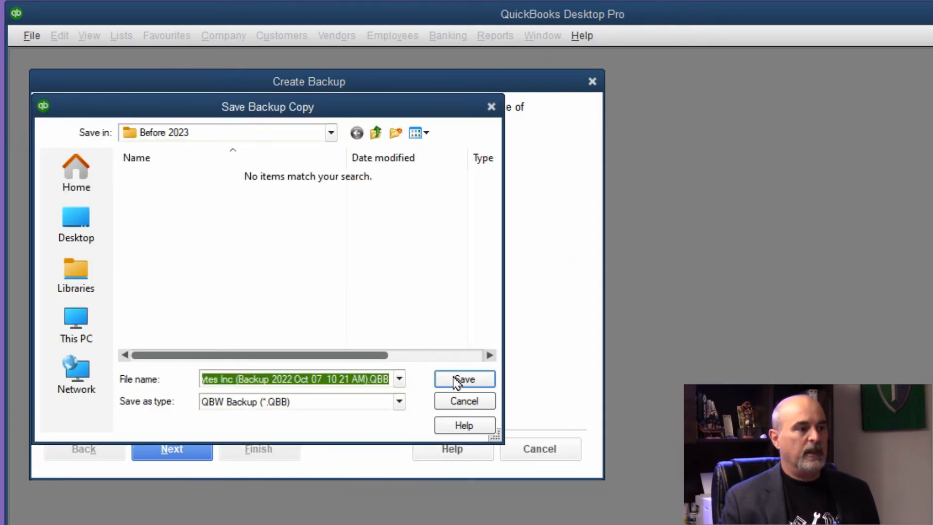
Save the TwinBytes backup copy into Before 2023 and confirm the drive D: location.
click(464, 379)
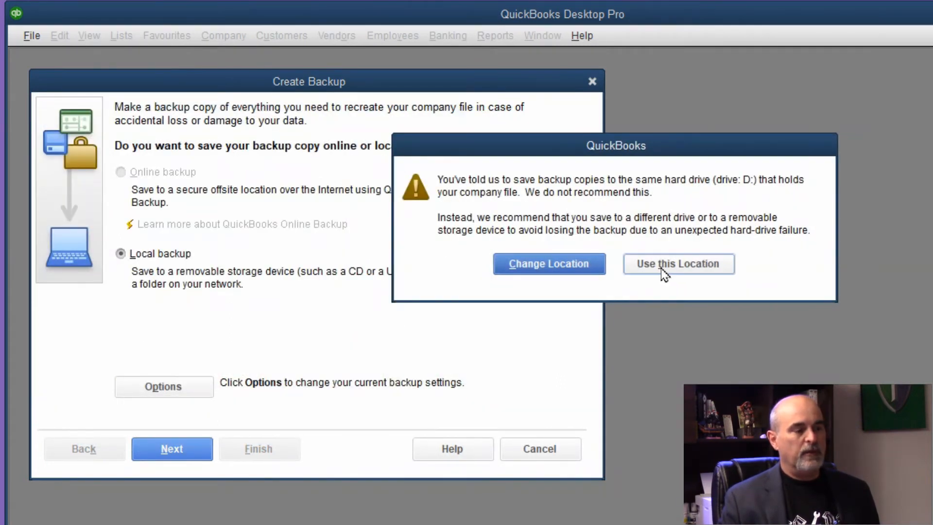
click(678, 264)
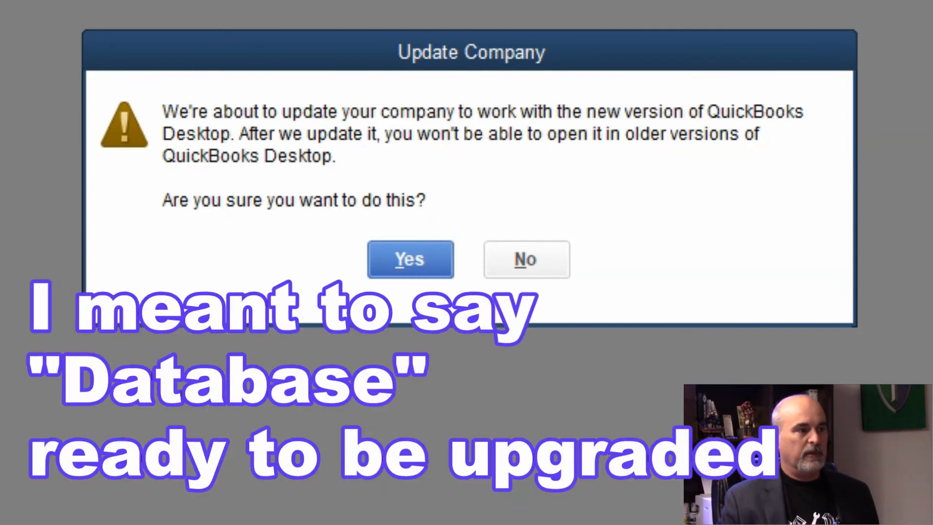
mouse_move(410, 261)
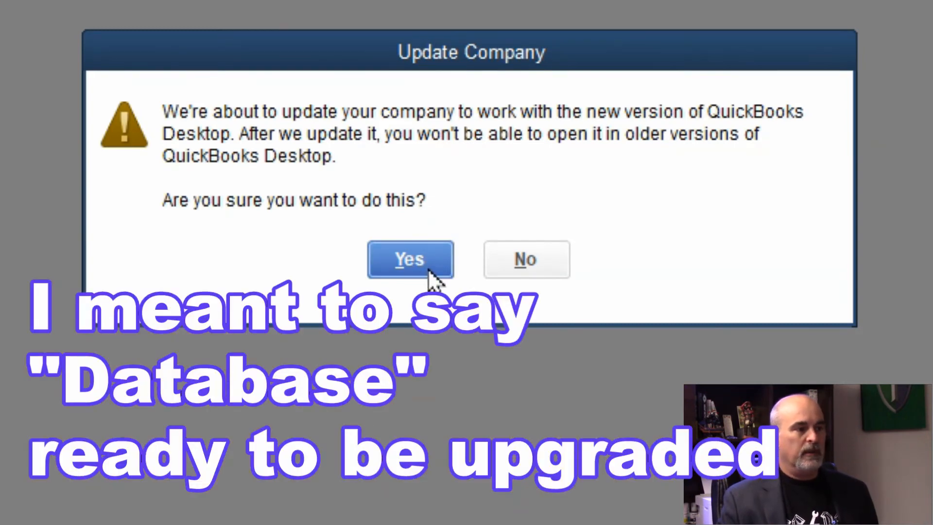
Confirm updating the TwinBytes Inc. company file to the QuickBooks 2023 format.
click(410, 259)
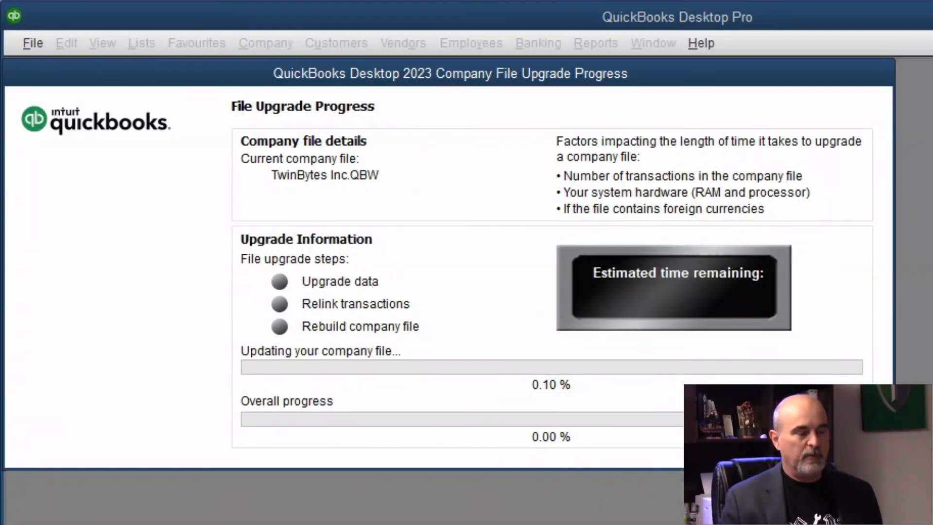